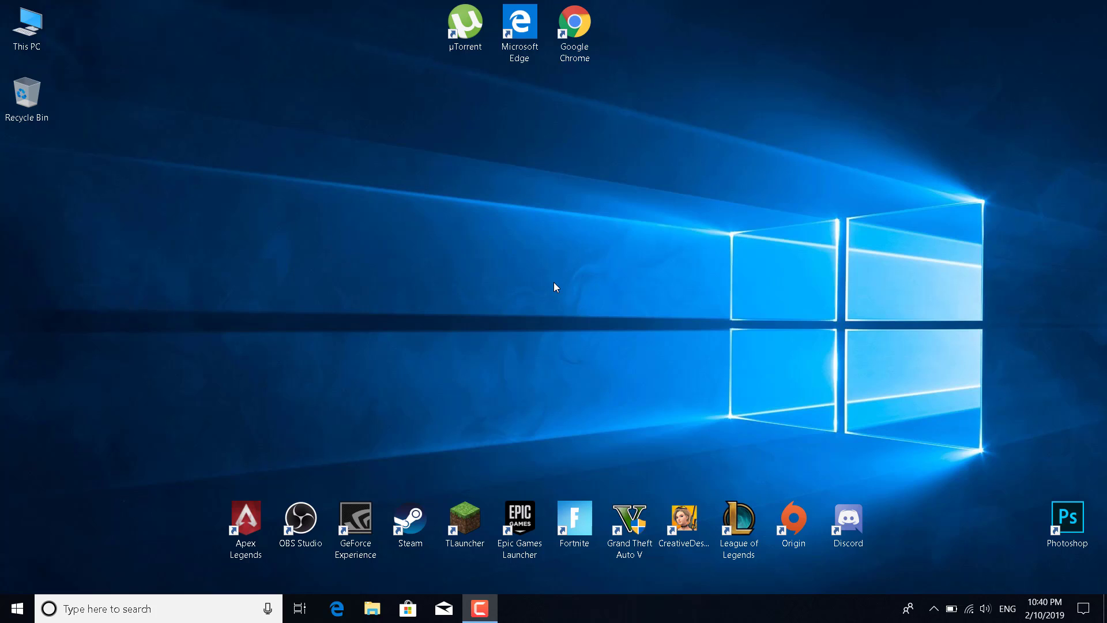
{"action": "mouse_move", "coordinate": [893, 489]}
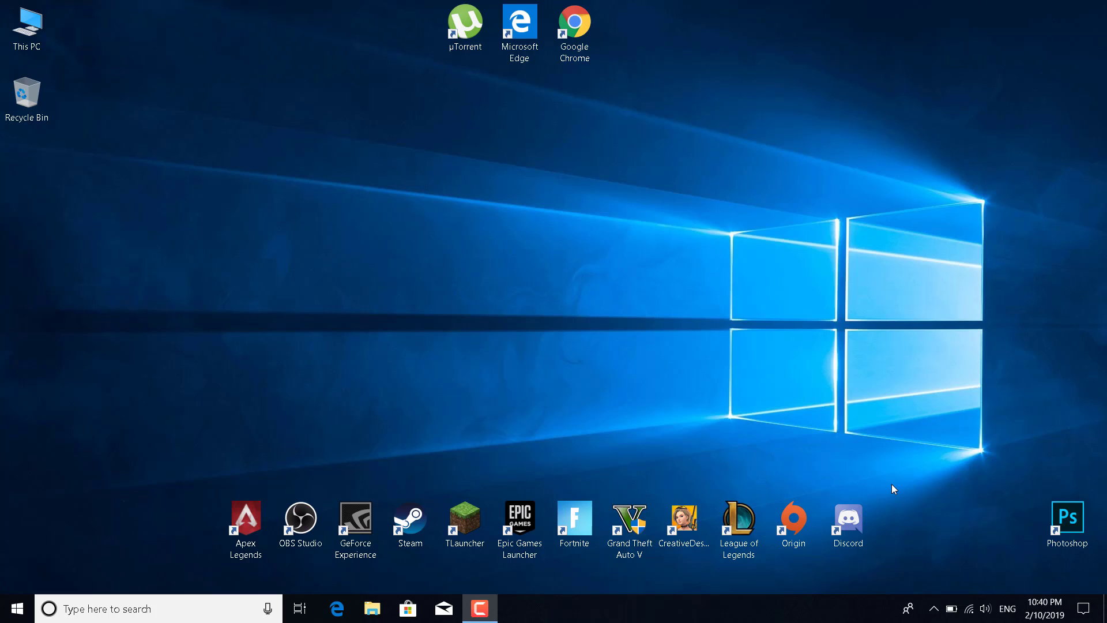
{"action": "mouse_move", "coordinate": [983, 608]}
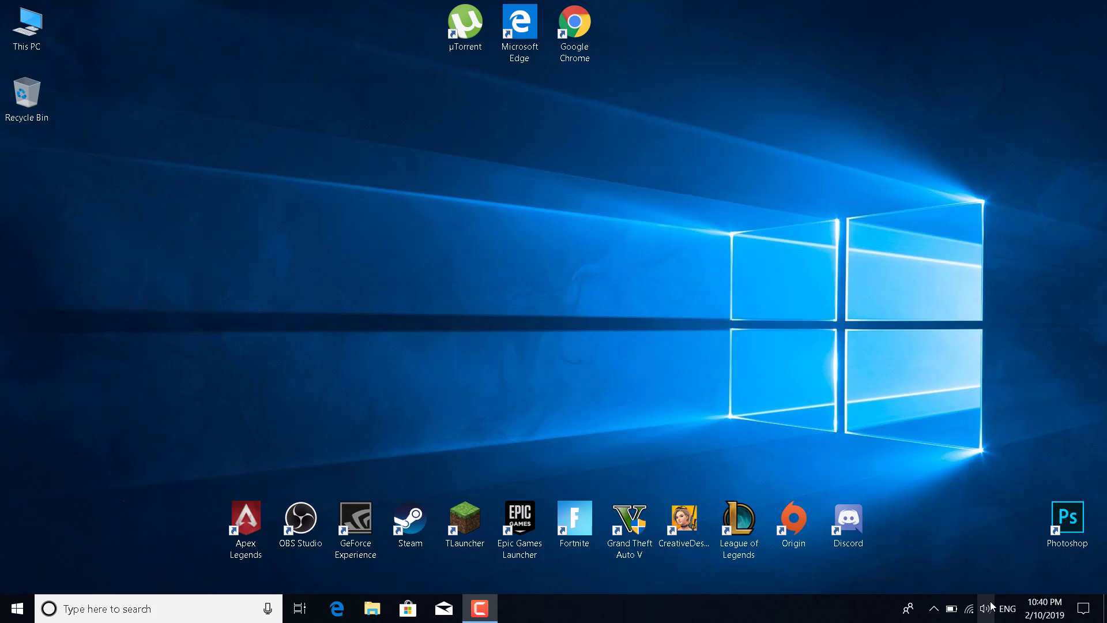
Open the taskbar speaker icon's context menu of sound options.
{"action": "right_click", "coordinate": [981, 608]}
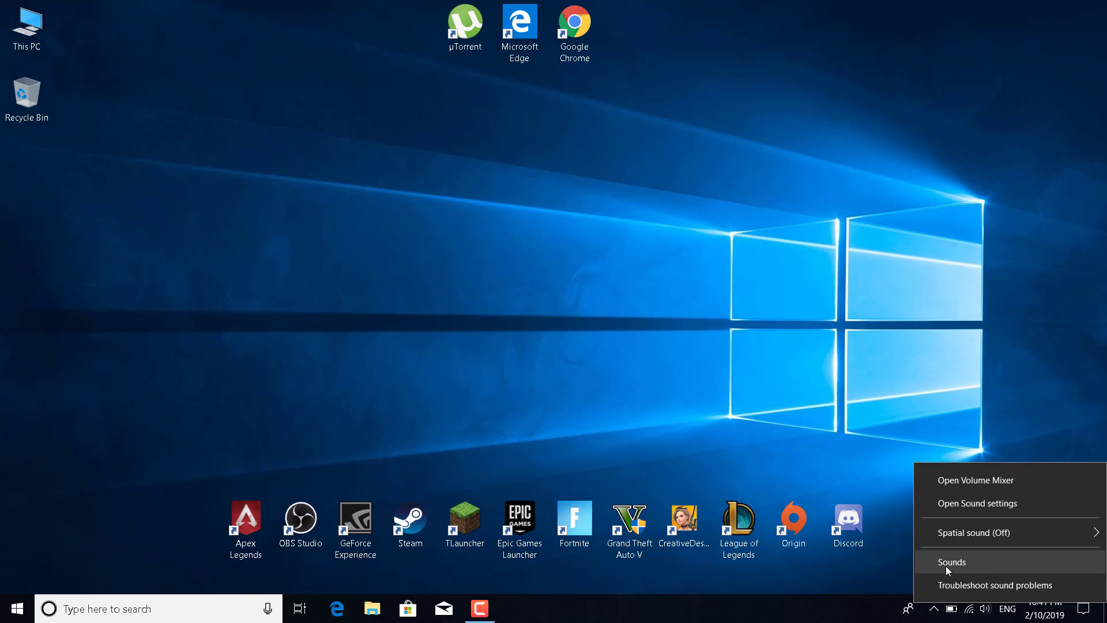
Open the classic Sound dialog and show its Playback devices list.
{"action": "left_click", "coordinate": [951, 561]}
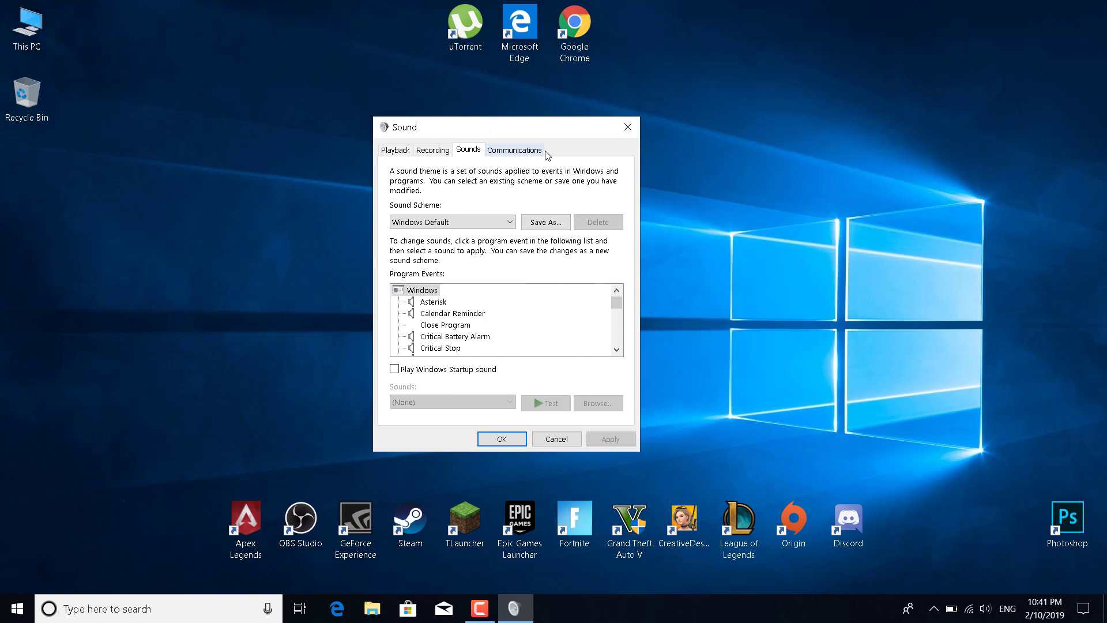
{"action": "mouse_move", "coordinate": [463, 201]}
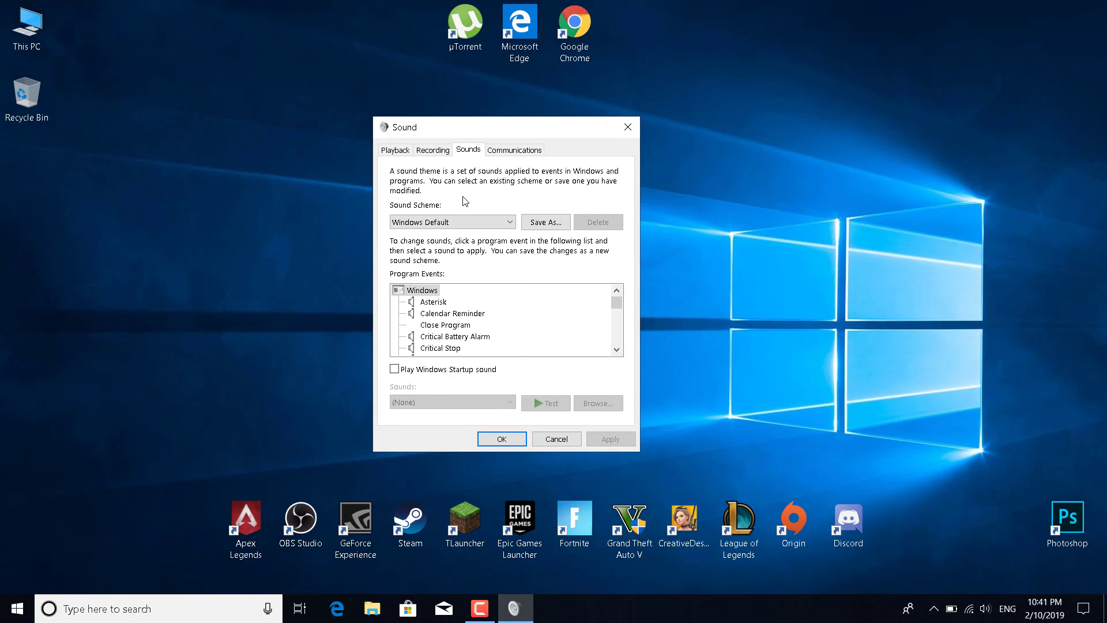
{"action": "mouse_move", "coordinate": [395, 152]}
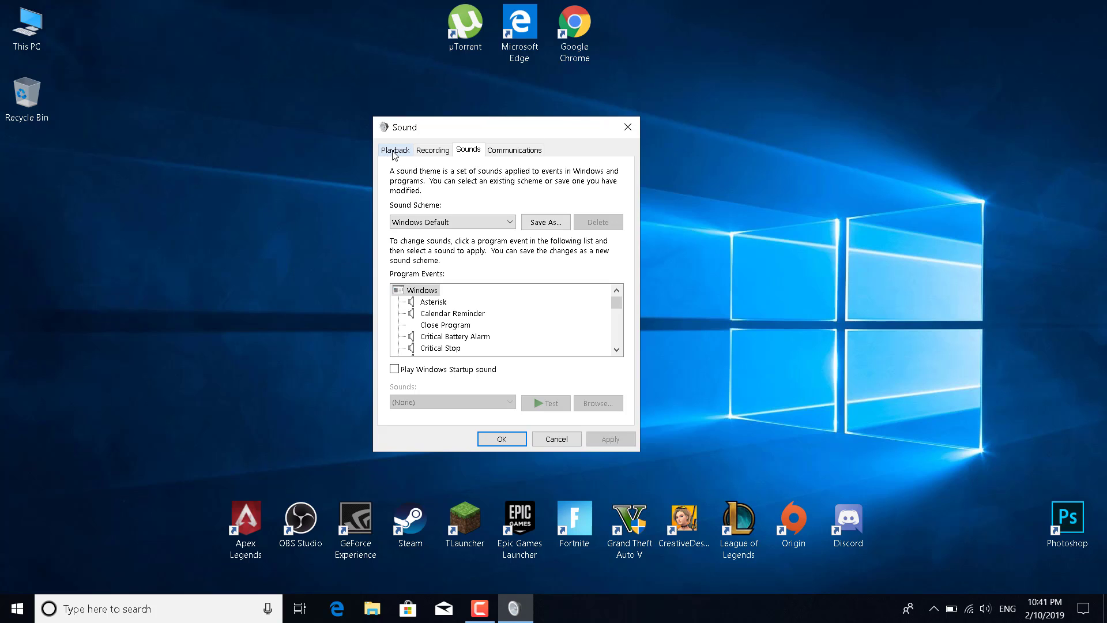
{"action": "left_click", "coordinate": [395, 148]}
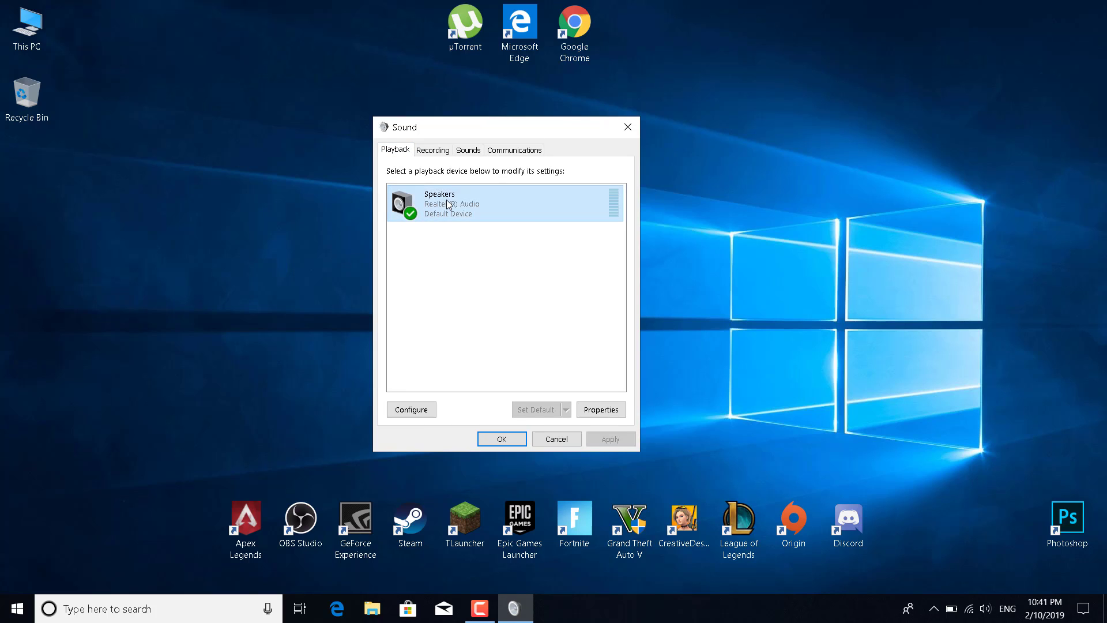
In Speakers Properties, set spatial sound to Windows Sonic for Headphones.
{"action": "left_click", "coordinate": [600, 409]}
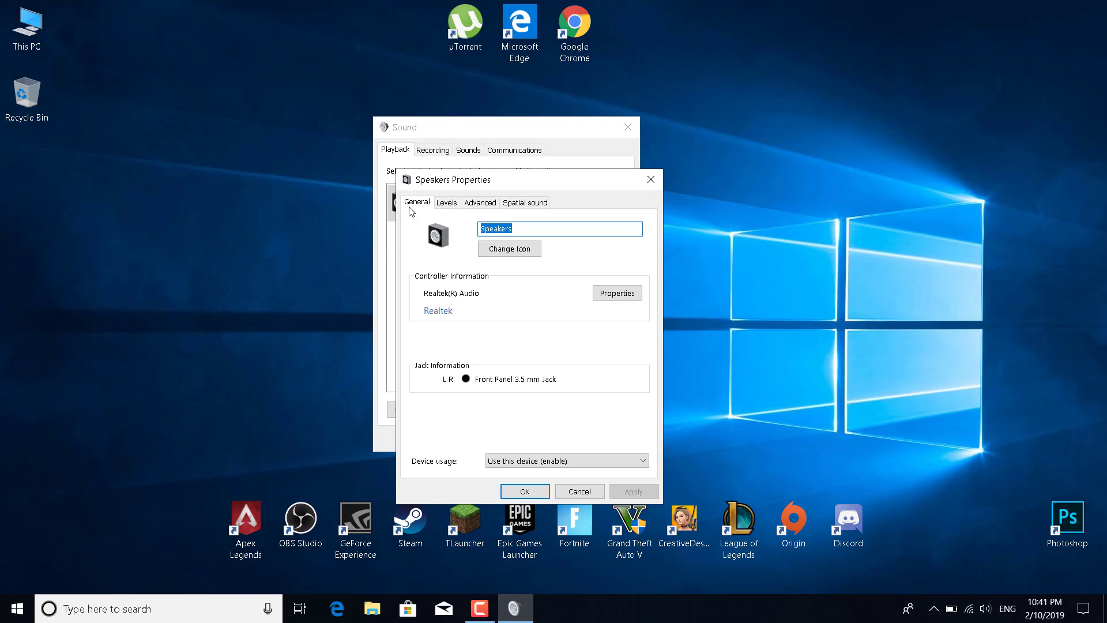
{"action": "mouse_move", "coordinate": [487, 197]}
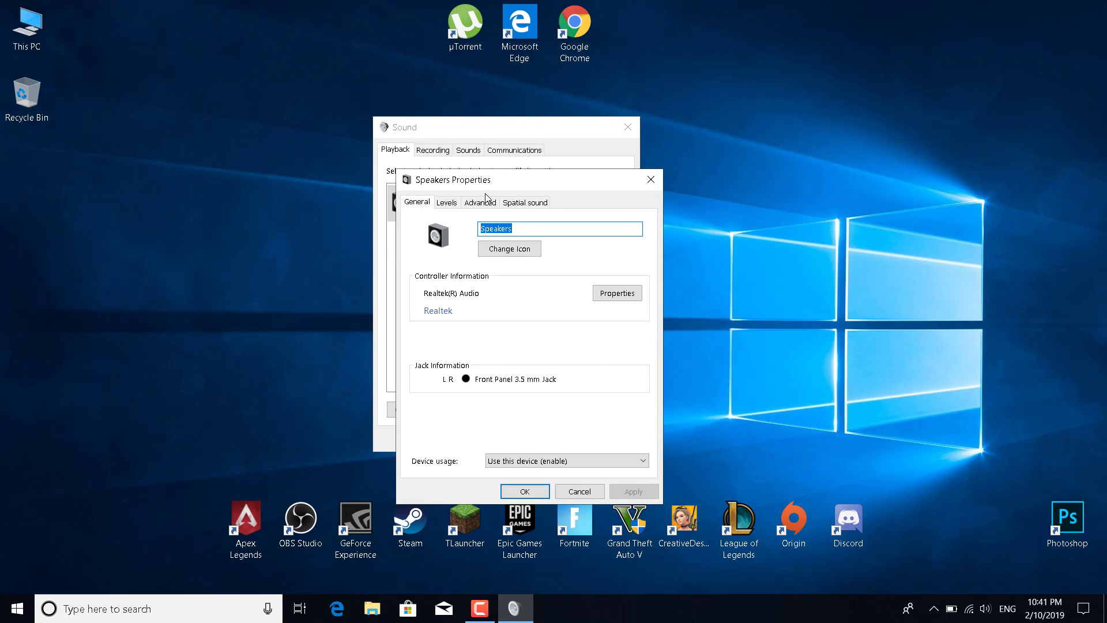
{"action": "left_click_drag", "start_coordinate": [484, 179], "coordinate": [502, 148]}
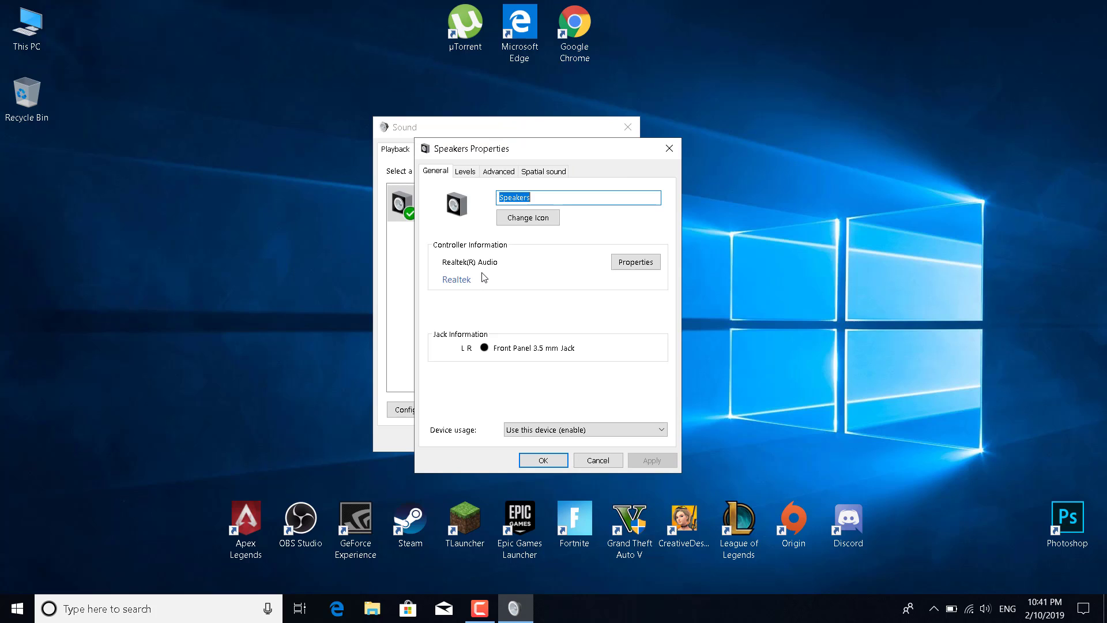
{"action": "left_click", "coordinate": [543, 170]}
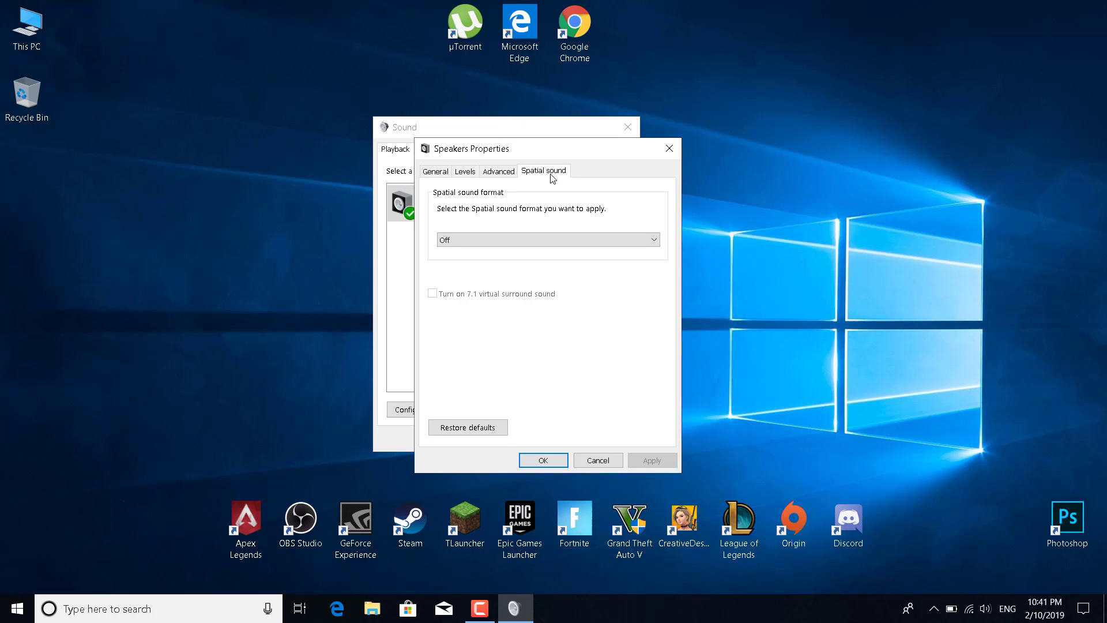
{"action": "mouse_move", "coordinate": [606, 182]}
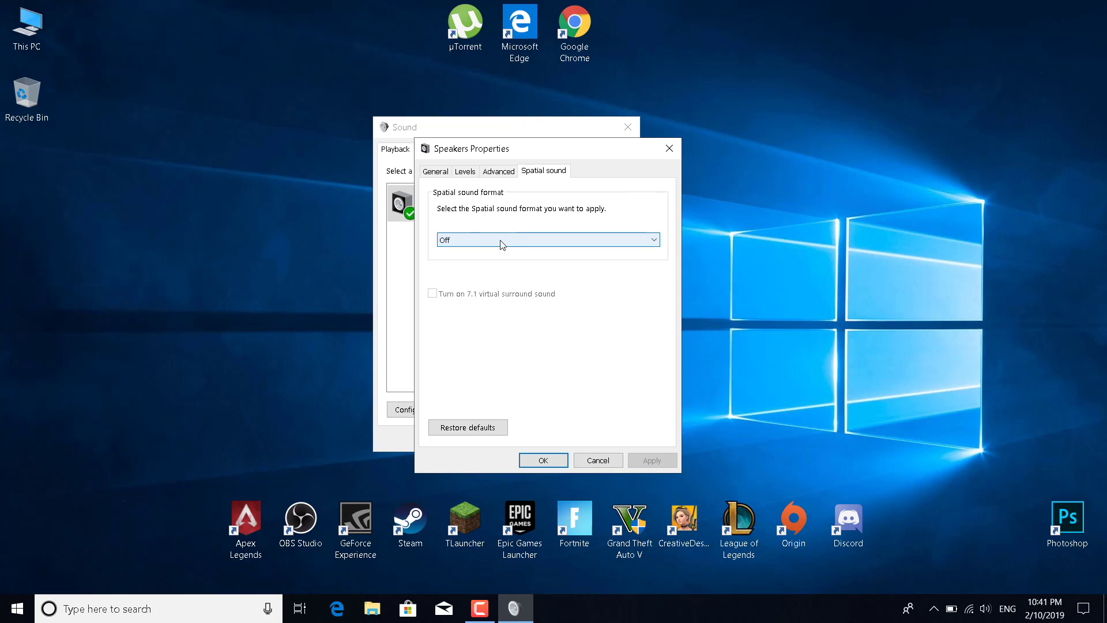
{"action": "left_click", "coordinate": [547, 240]}
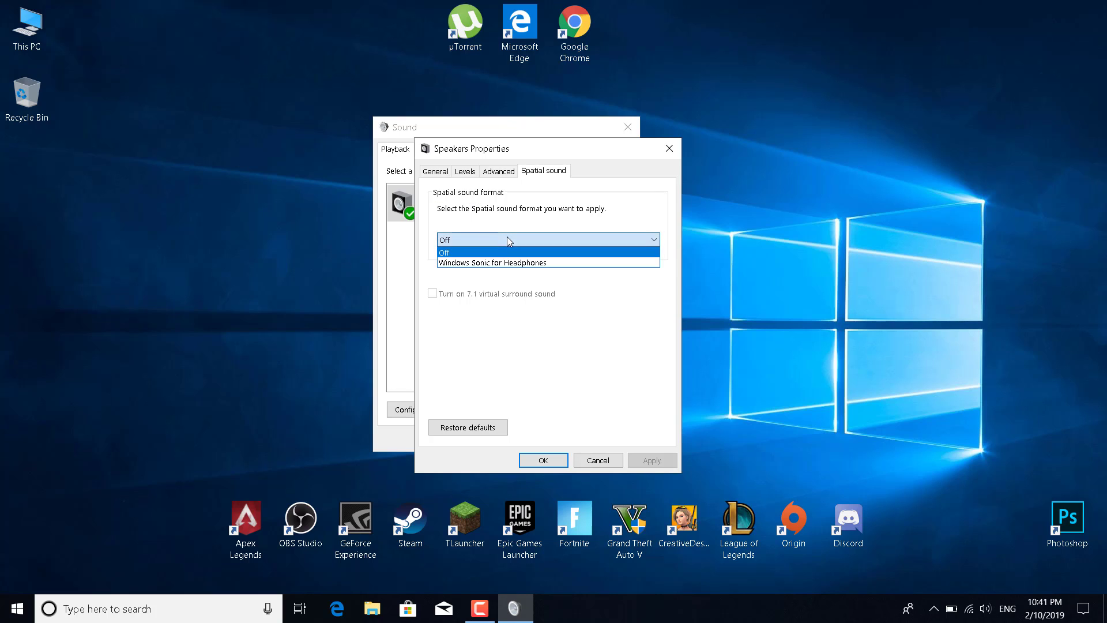
{"action": "left_click", "coordinate": [491, 262]}
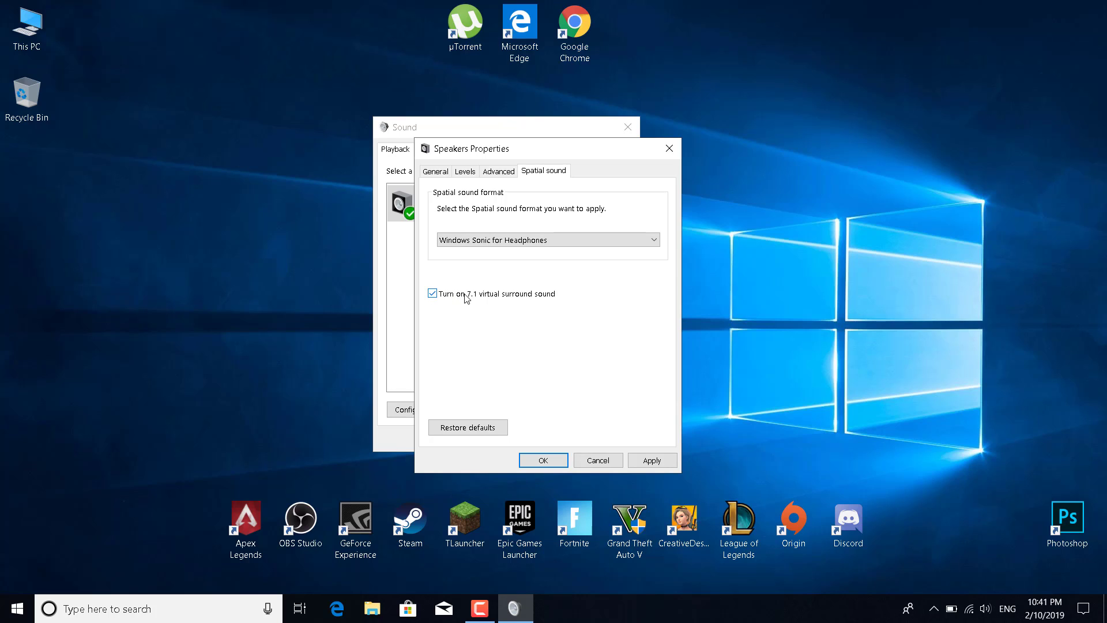
{"action": "mouse_move", "coordinate": [442, 299]}
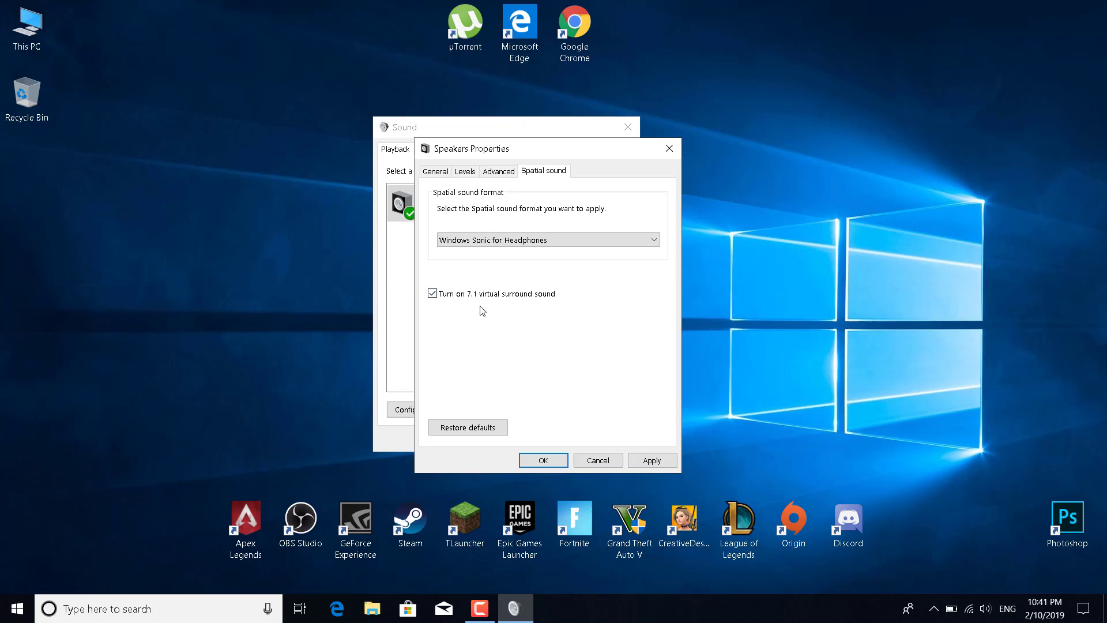
{"action": "mouse_move", "coordinate": [639, 452]}
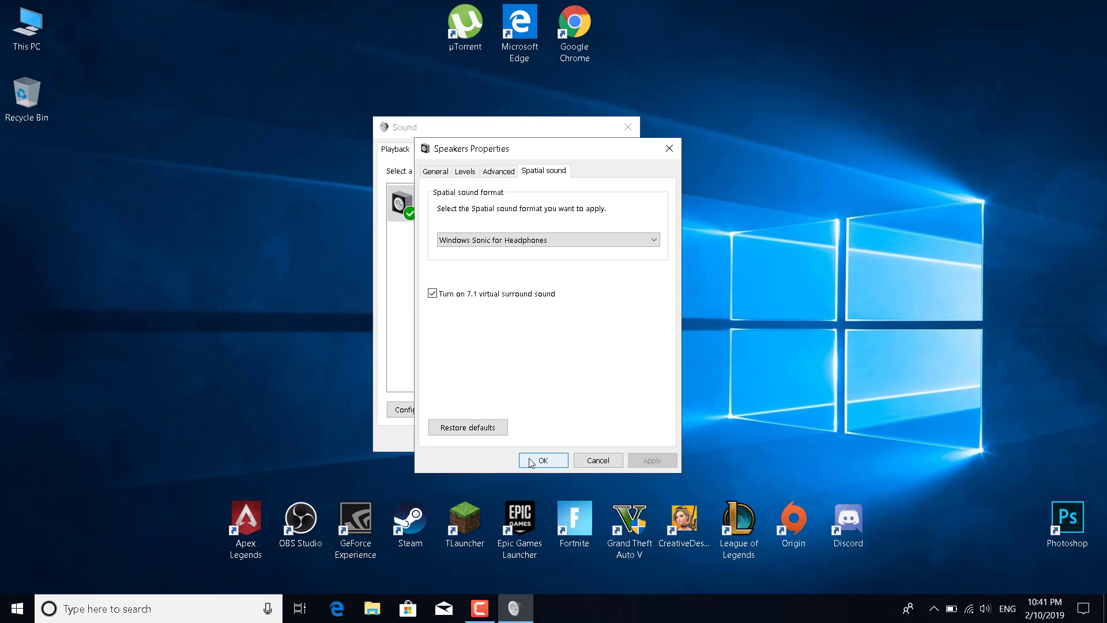
Confirm the Speakers spatial sound settings with OK and return to the Playback list.
{"action": "left_click", "coordinate": [542, 460]}
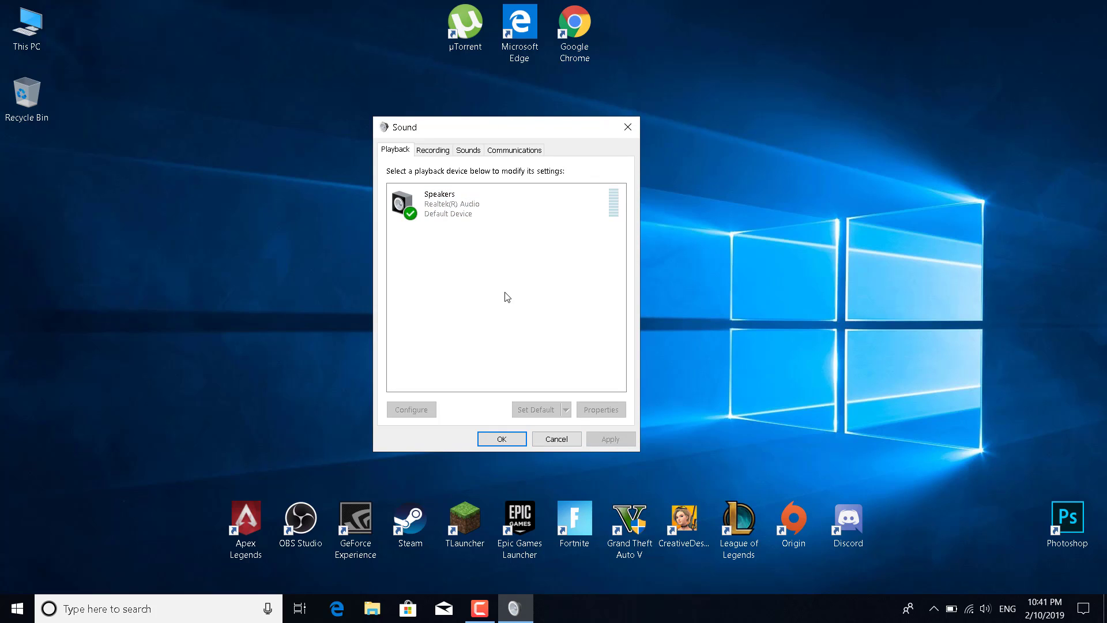
{"action": "mouse_move", "coordinate": [418, 177]}
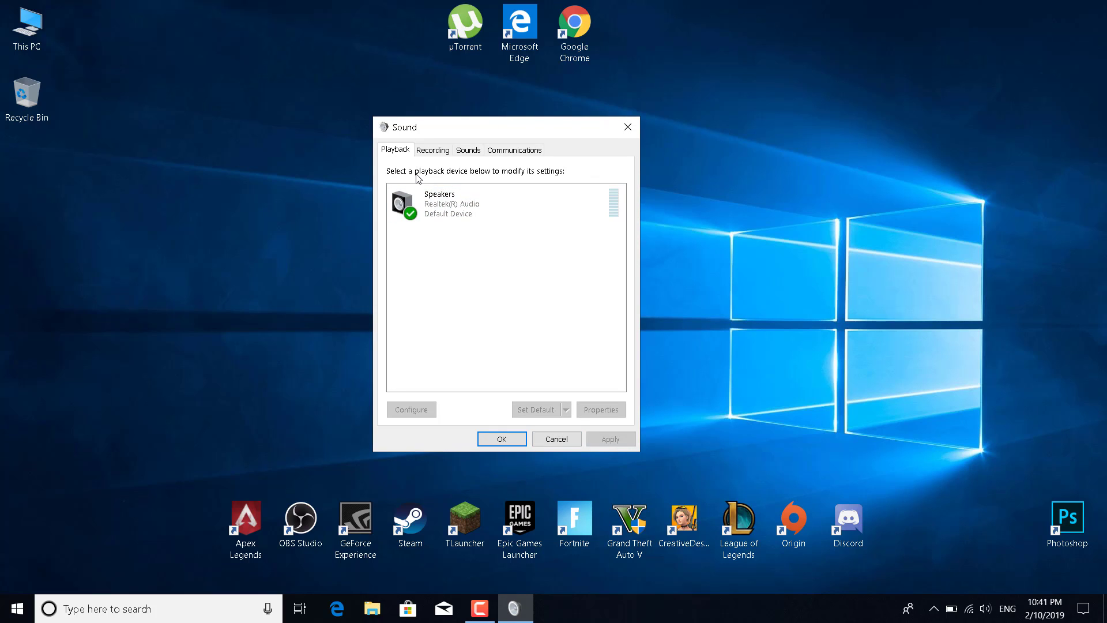
{"action": "mouse_move", "coordinate": [490, 276]}
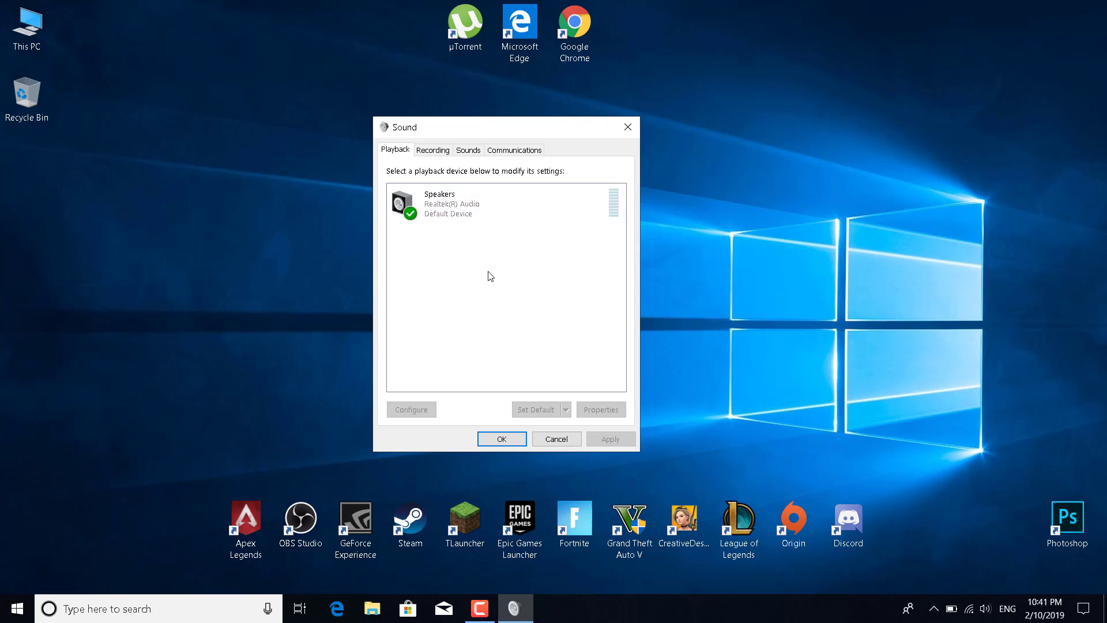
{"action": "left_click", "coordinate": [485, 204]}
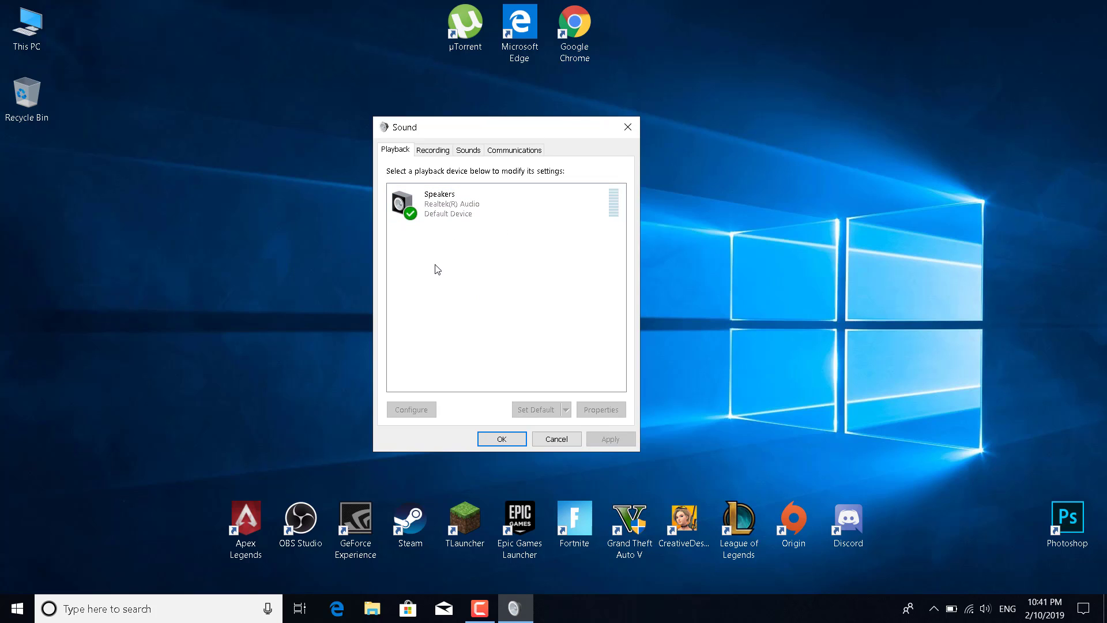
{"action": "mouse_move", "coordinate": [520, 292]}
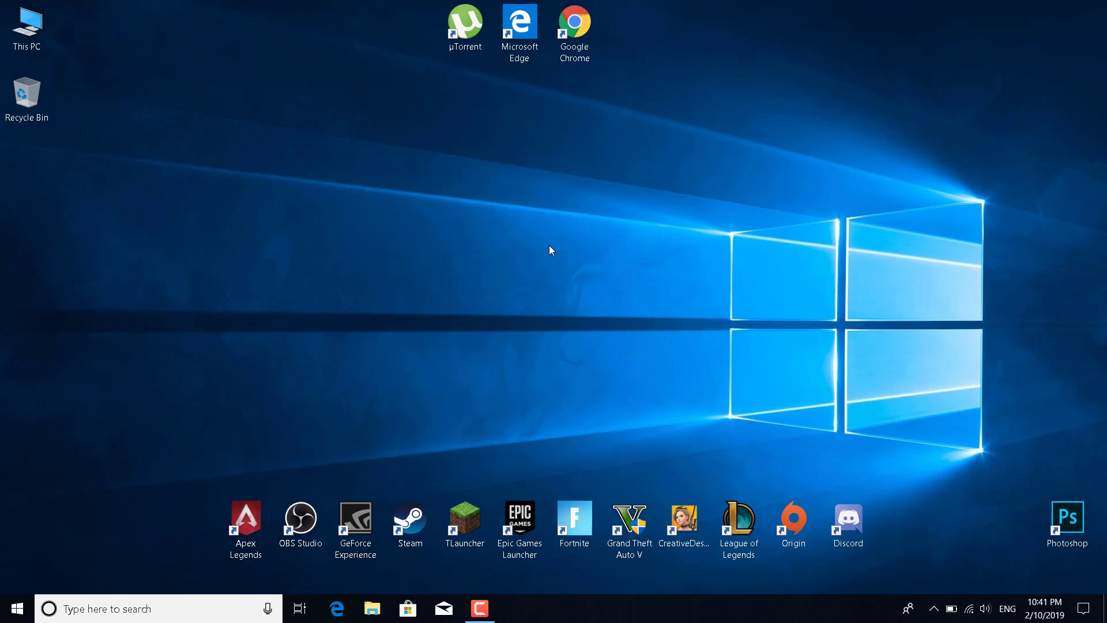
{"action": "mouse_move", "coordinate": [536, 283]}
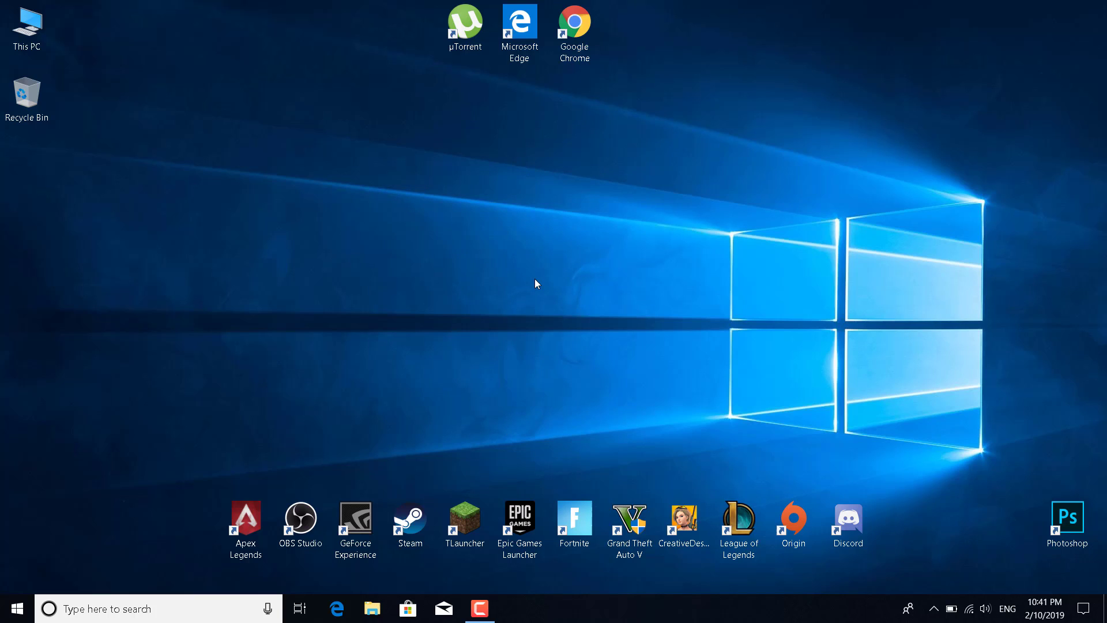